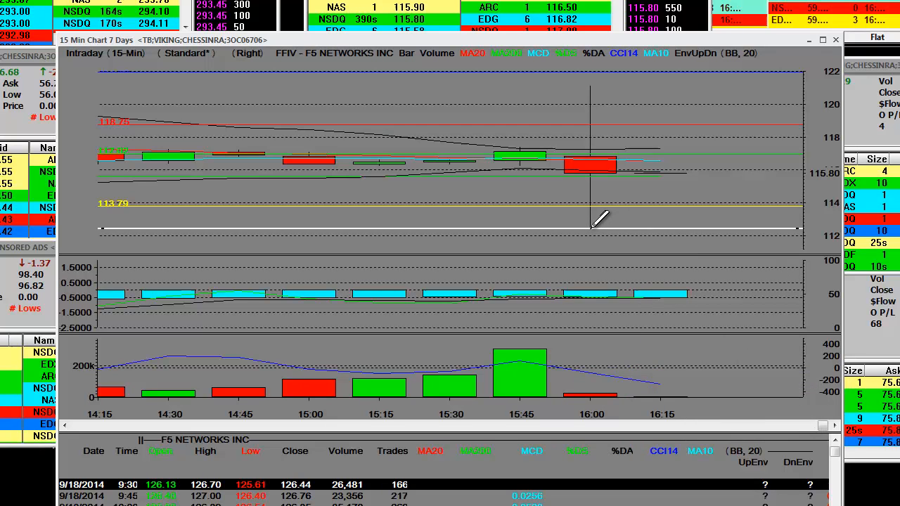
pyautogui.moveTo(425, 11)
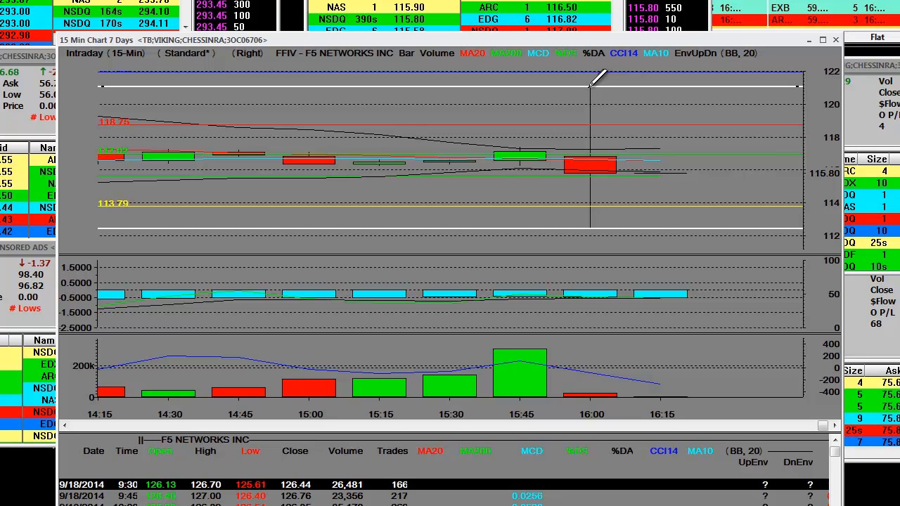
pyautogui.moveTo(752, 171)
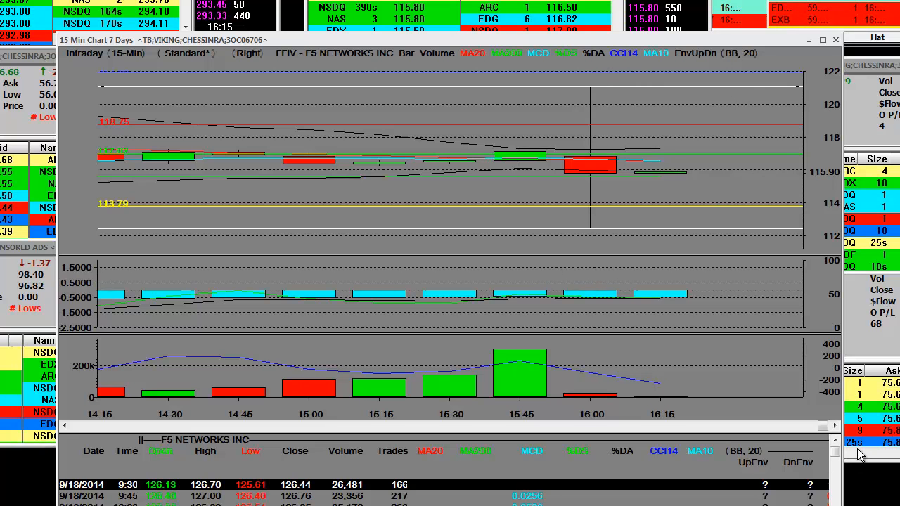
pyautogui.scroll(-3)
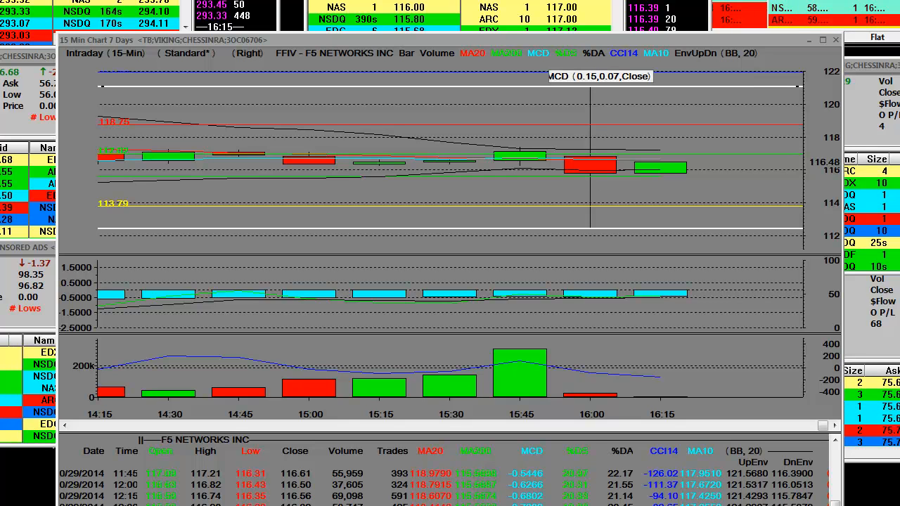
pyautogui.moveTo(601, 138)
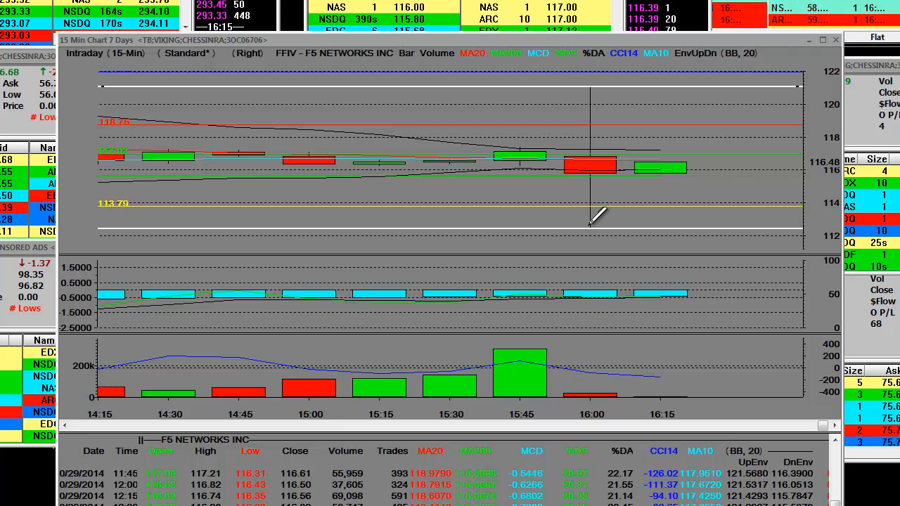
pyautogui.moveTo(579, 242)
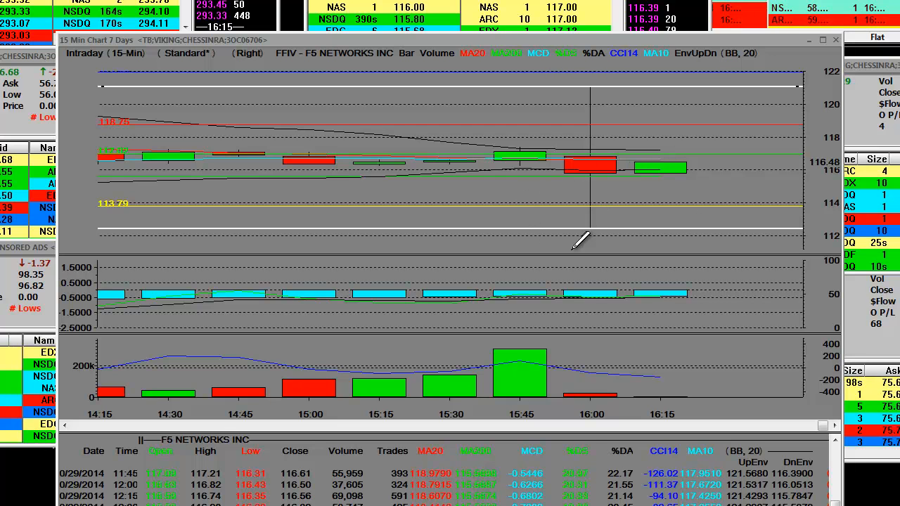